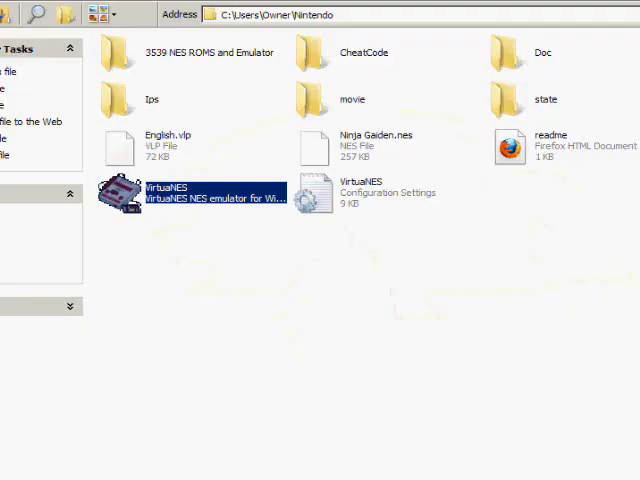
pyautogui.moveTo(170, 196)
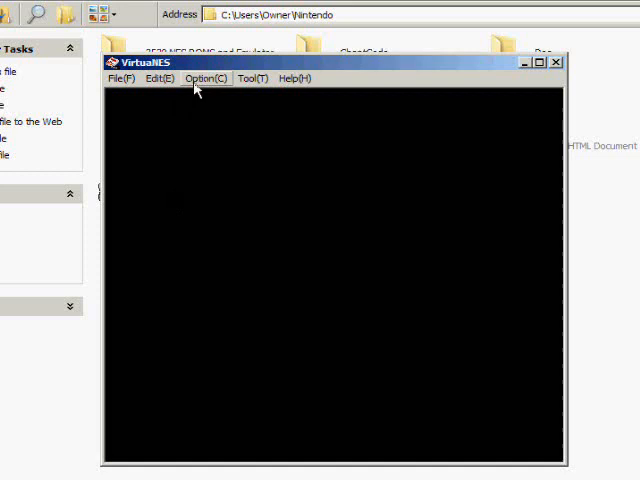
# Open the Controller Configuration dialog from the Option menu.
pyautogui.click(206, 78)
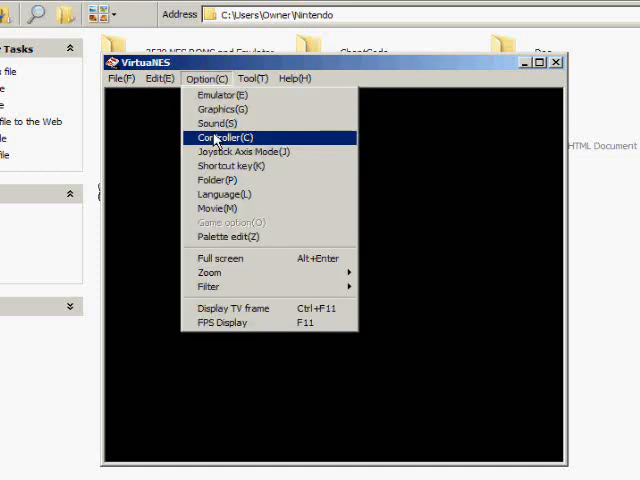
pyautogui.click(220, 136)
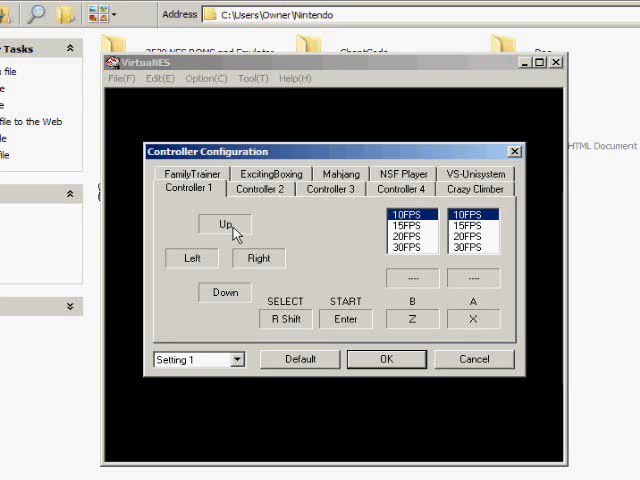
# Select Controller 1's Up field so it awaits a gamepad D-pad press.
pyautogui.click(224, 224)
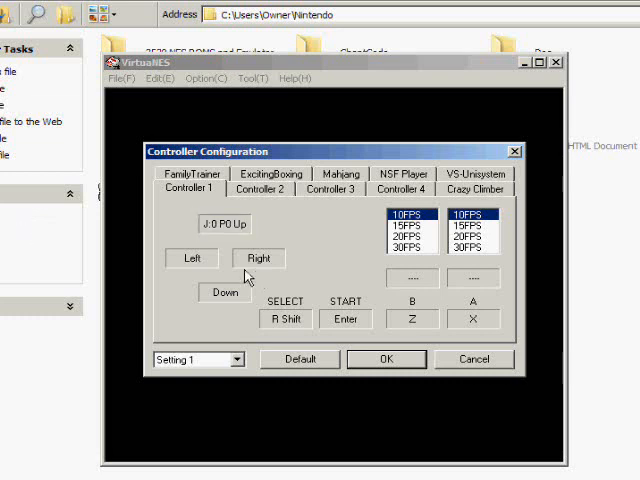
# Map the Right direction to the gamepad's D-pad and ready the Select field for input.
pyautogui.click(192, 258)
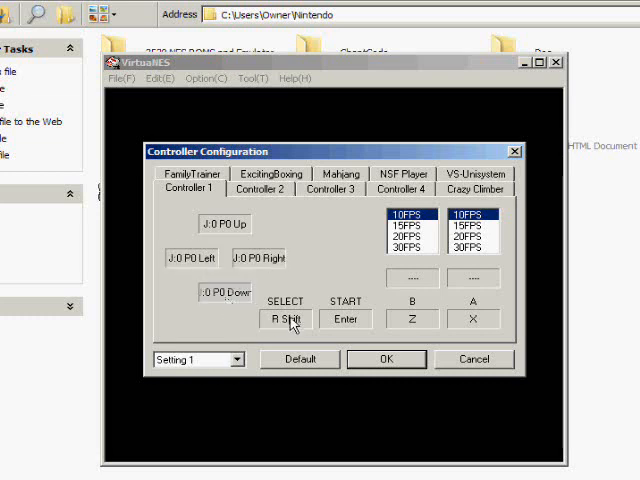
pyautogui.click(286, 318)
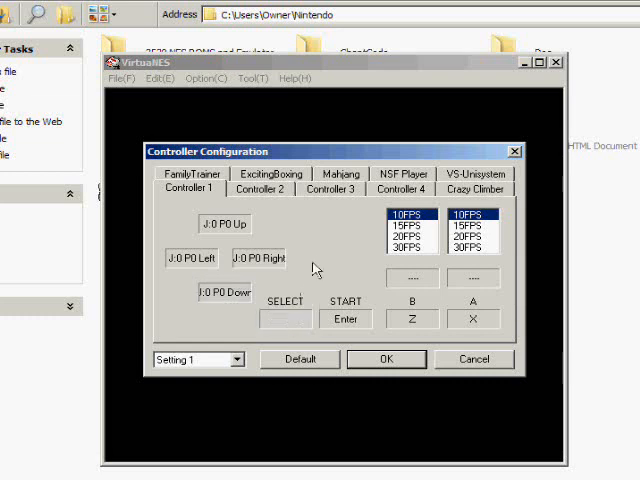
# Map Controller 1's Start button to a gamepad button.
pyautogui.click(284, 320)
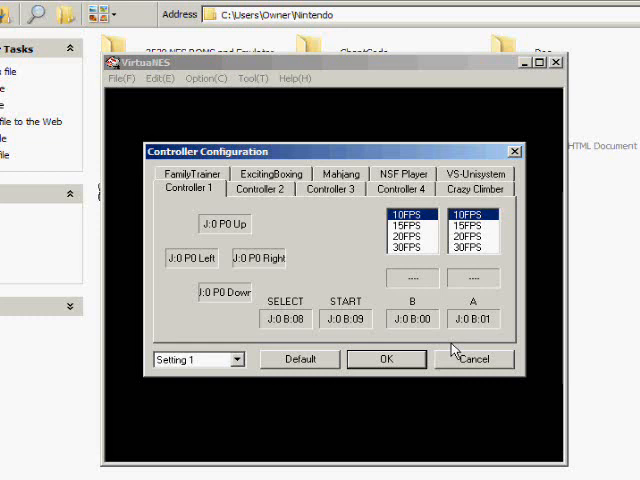
pyautogui.moveTo(108, 312)
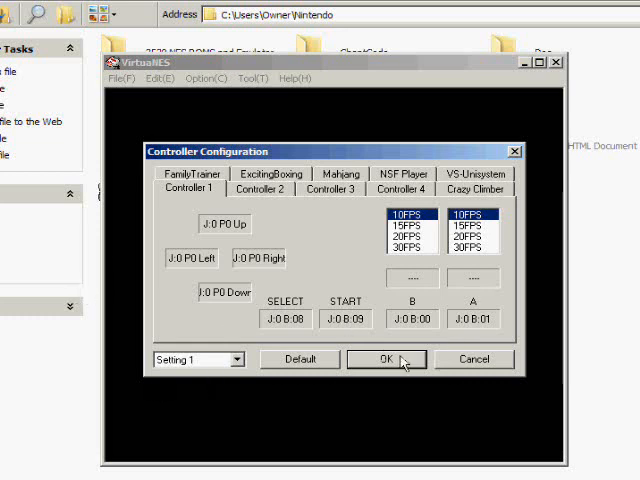
pyautogui.moveTo(398, 372)
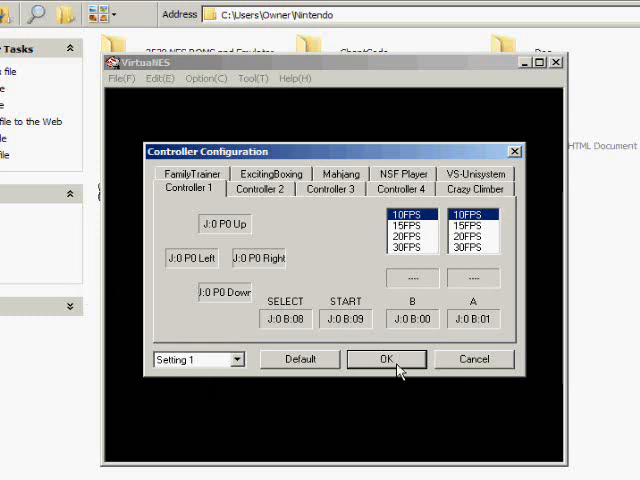